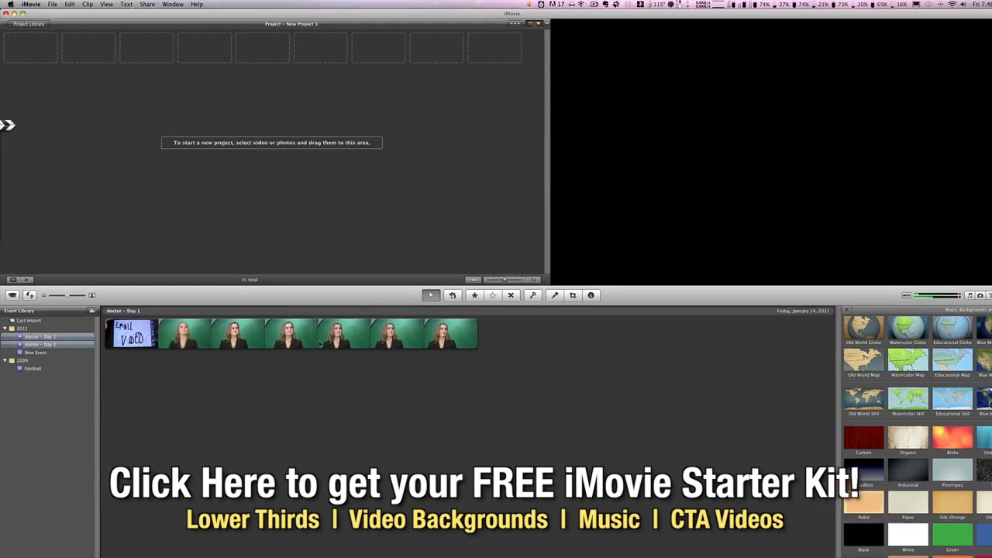
Review the iMovie application settings and close the settings window again
click(31, 4)
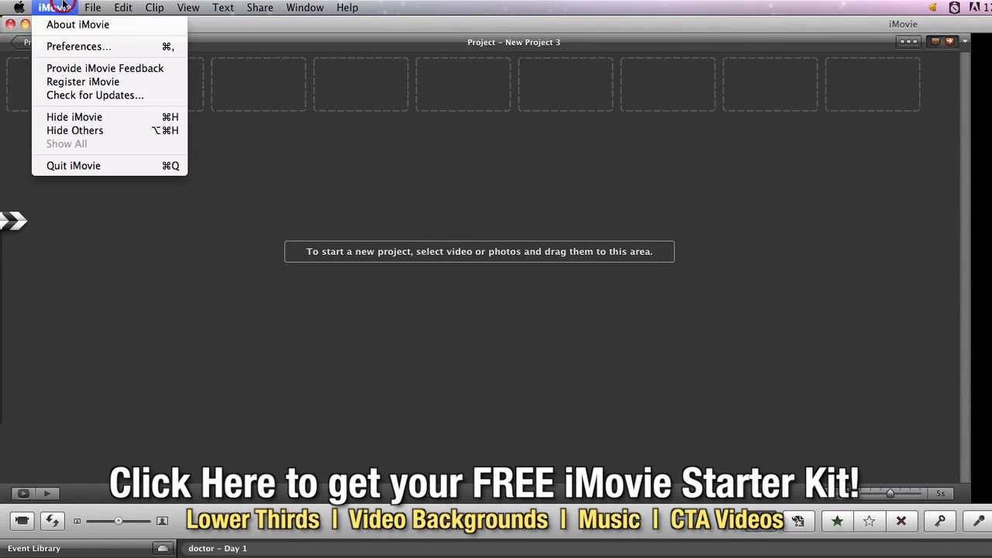
mouse_move(78, 46)
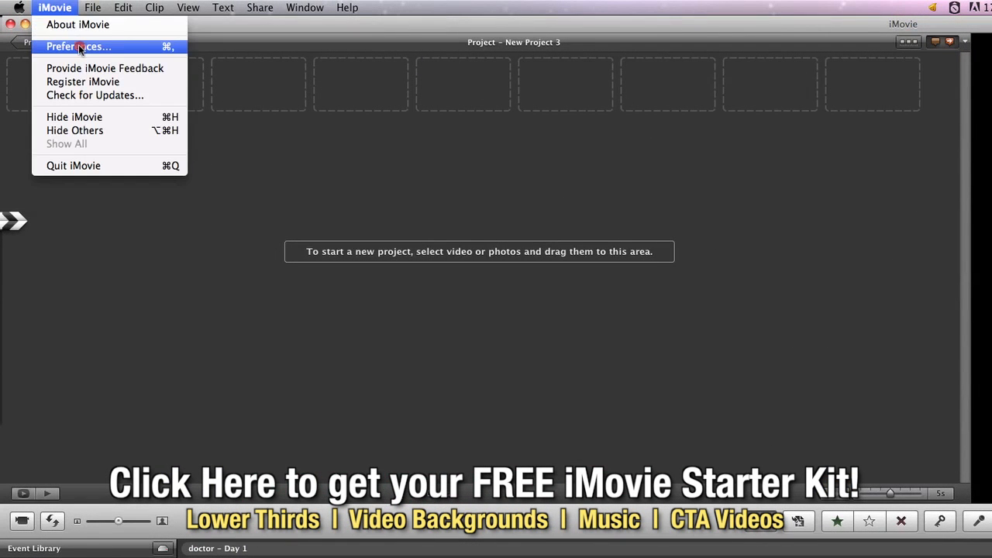
click(78, 47)
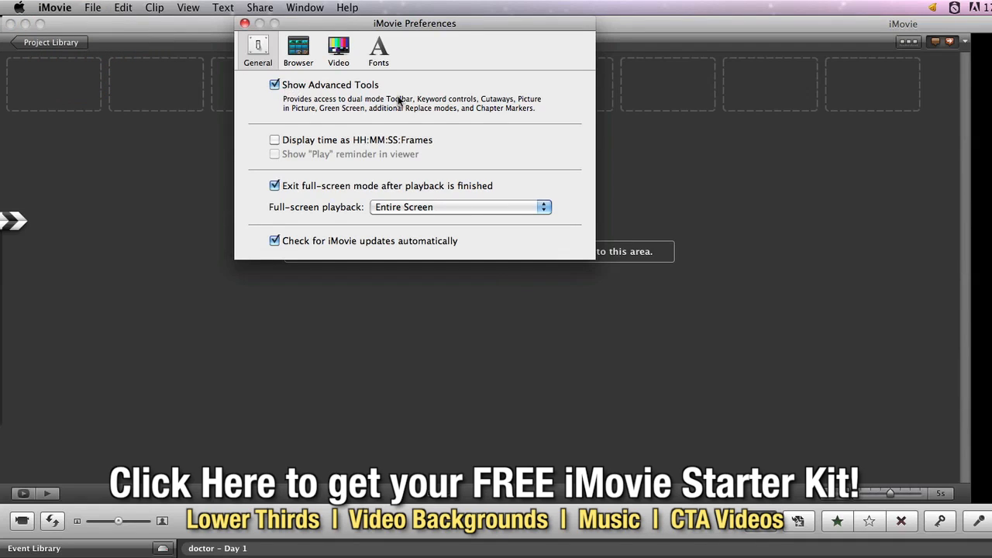
mouse_move(390, 102)
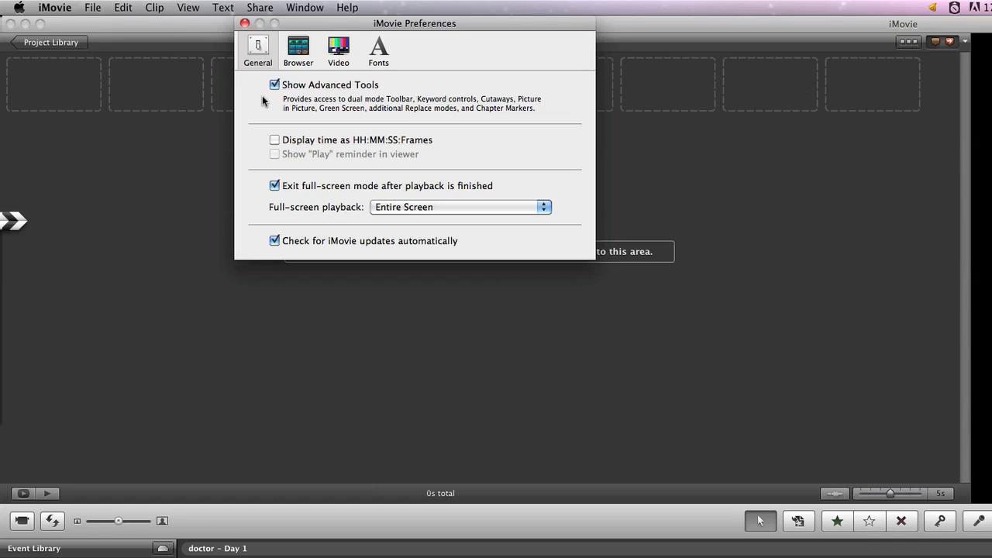
mouse_move(282, 96)
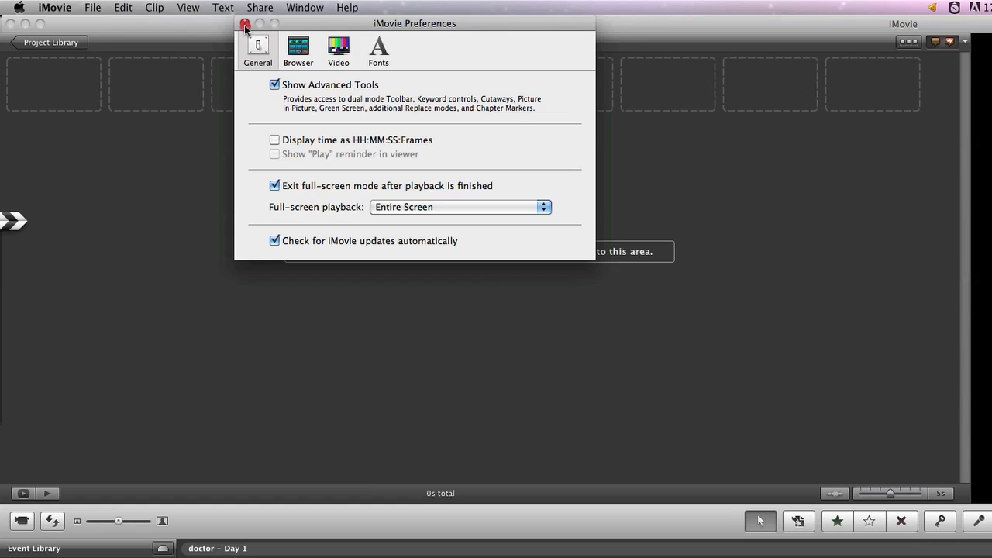
click(245, 25)
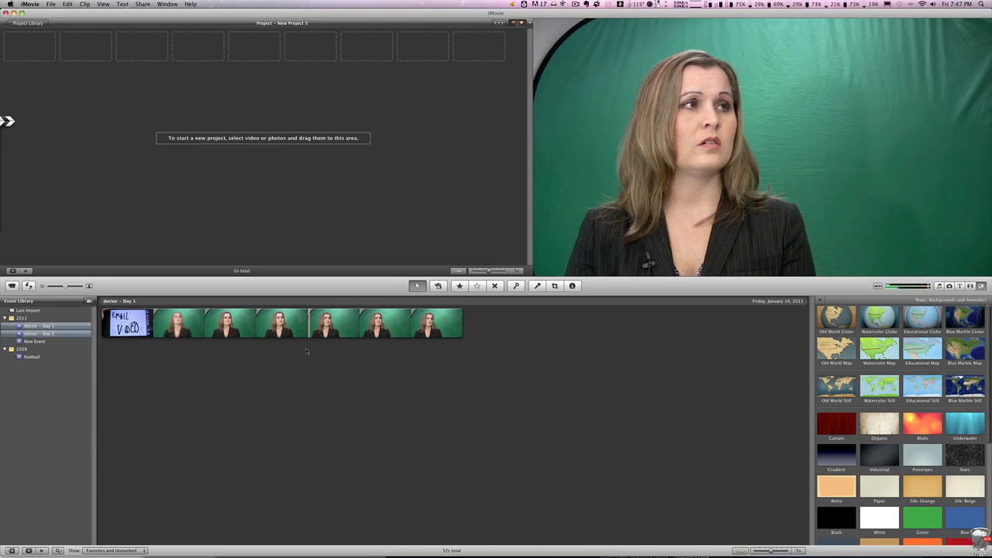
mouse_move(607, 376)
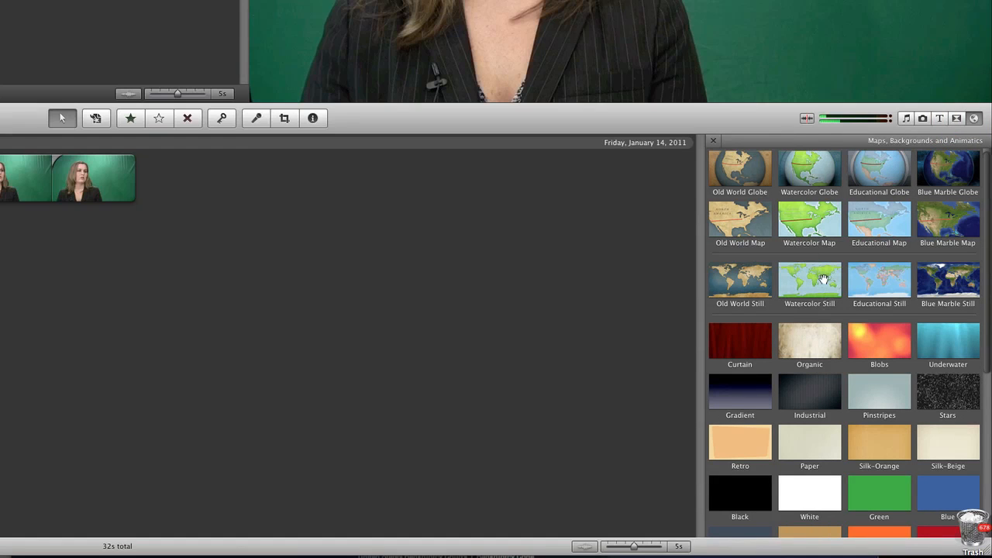
Drag the Underwater thumbnail from the backgrounds browser into the empty project
scroll(down, 3)
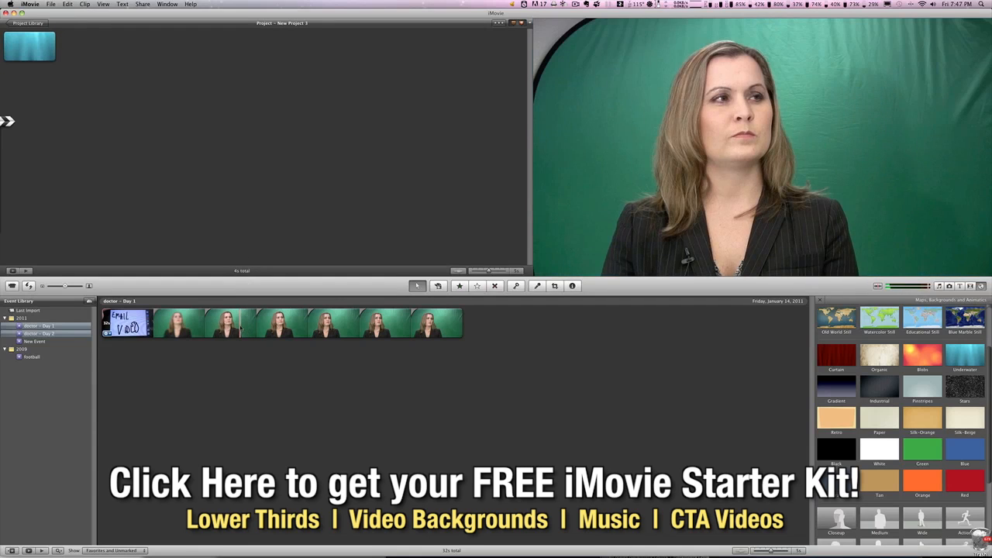
click(263, 324)
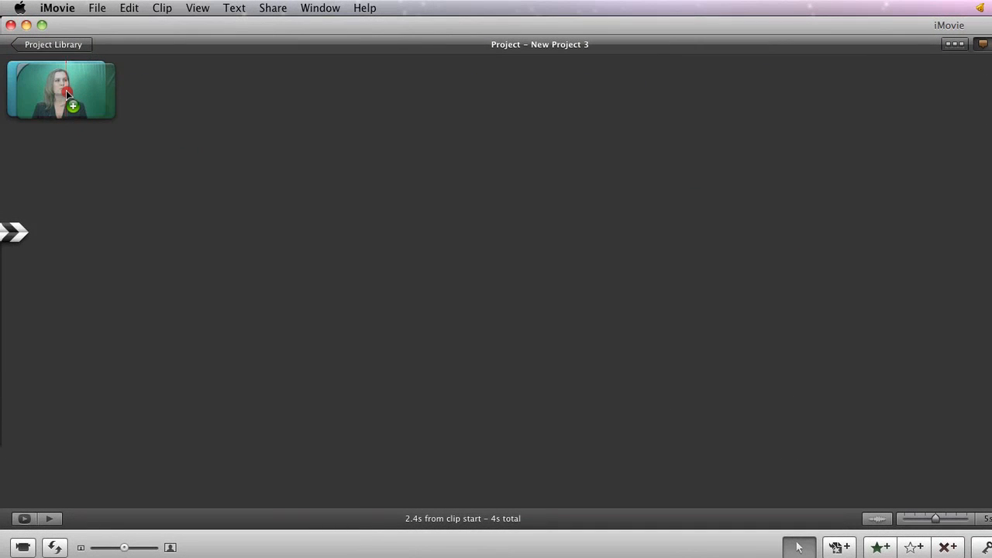
Drop the presenter clip onto the Underwater background and apply Green Screen keying
click(65, 93)
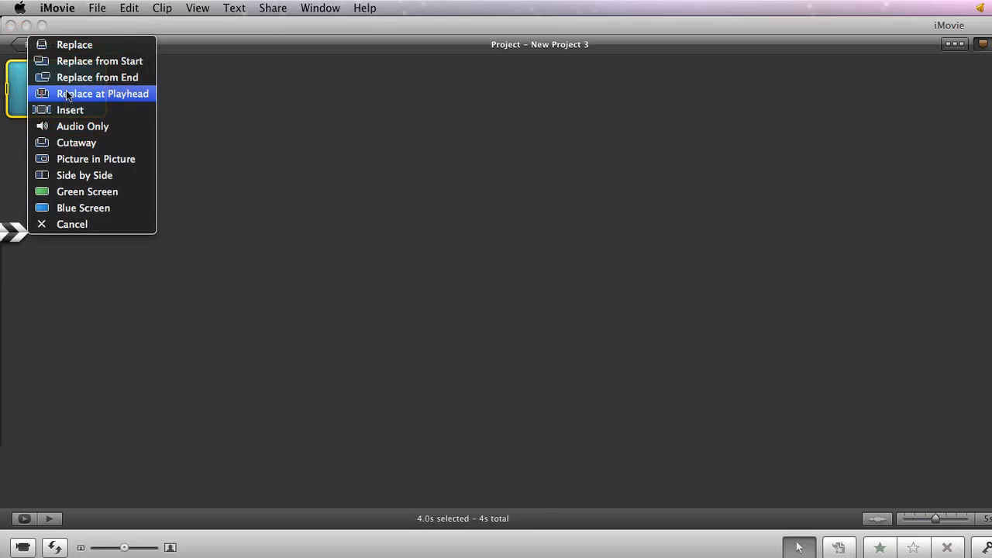
mouse_move(97, 78)
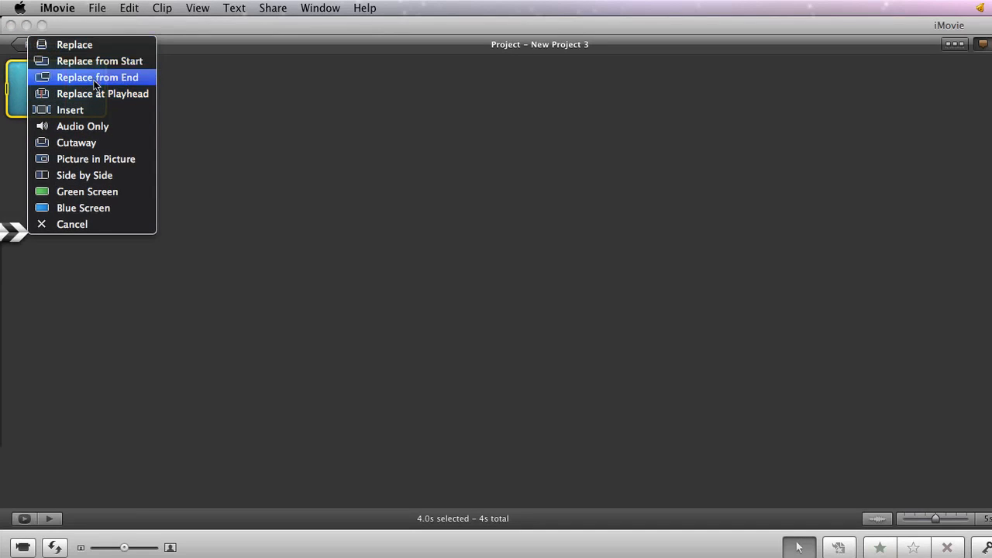
mouse_move(83, 207)
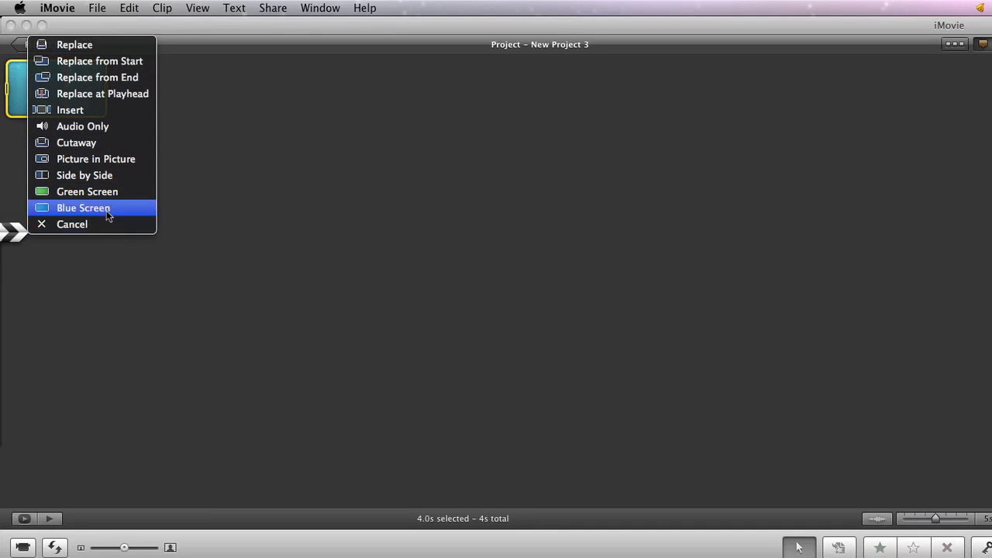
click(84, 208)
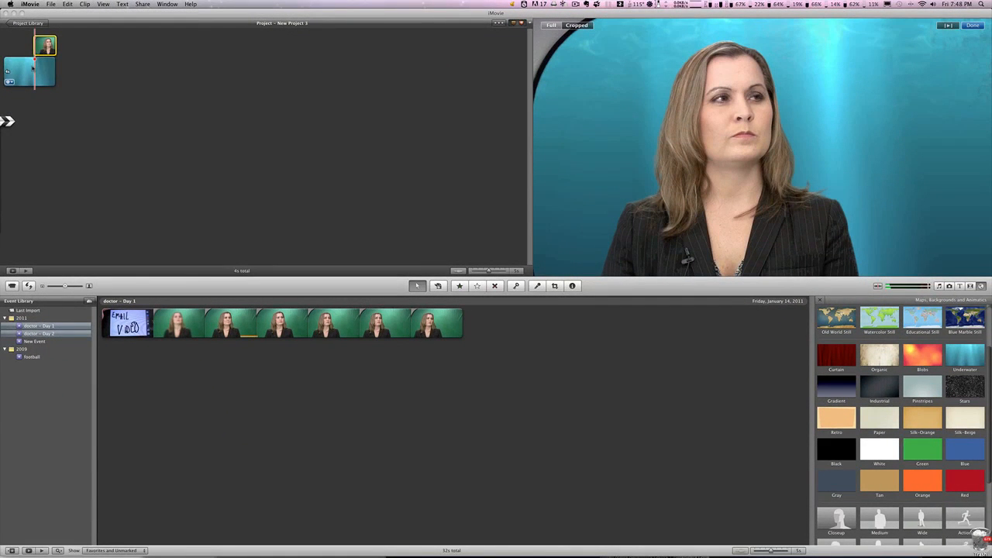
click(34, 66)
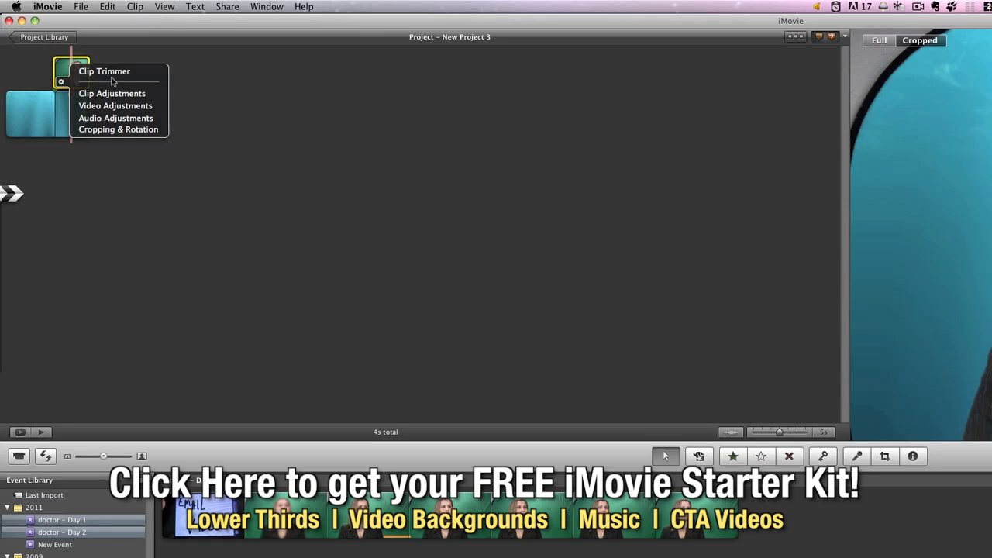
mouse_move(118, 130)
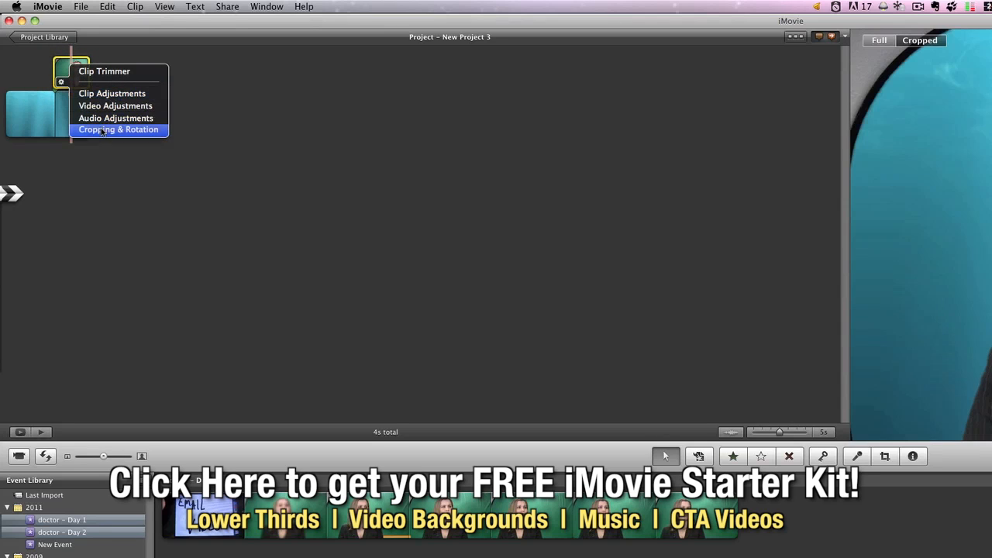
In Video Adjustments, lower the presenter clip's exposure to about 81% and tweak brightness and contrast
click(114, 105)
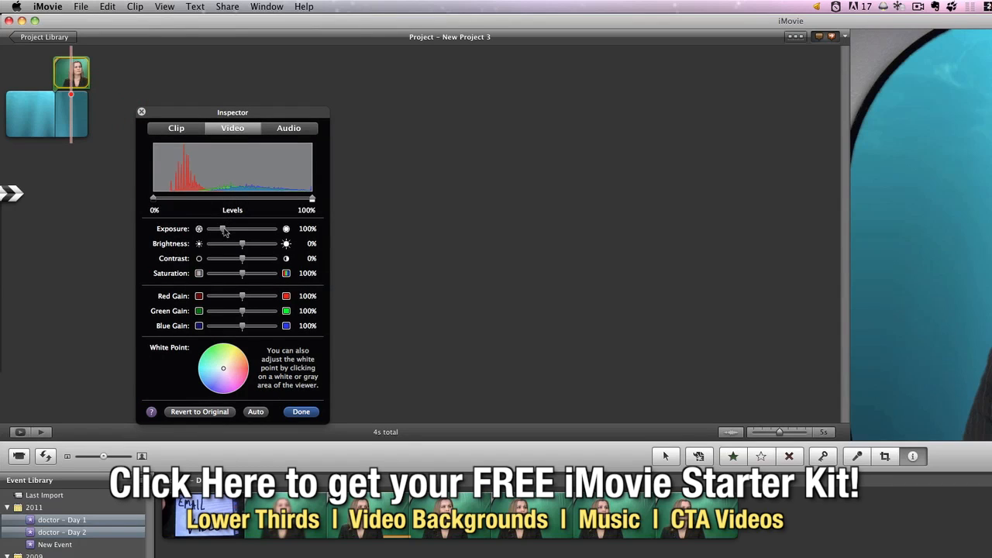
drag(224, 230, 220, 230)
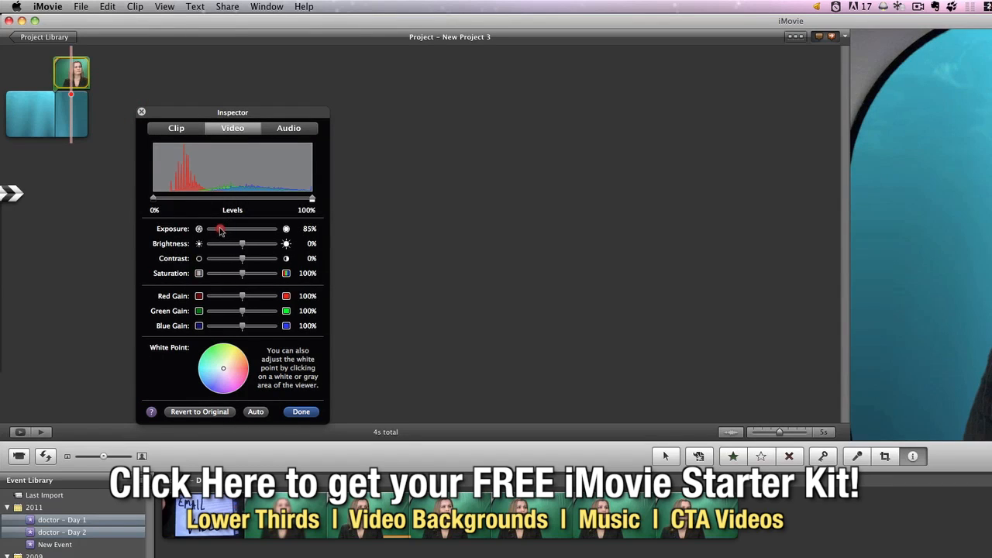
drag(220, 230, 224, 230)
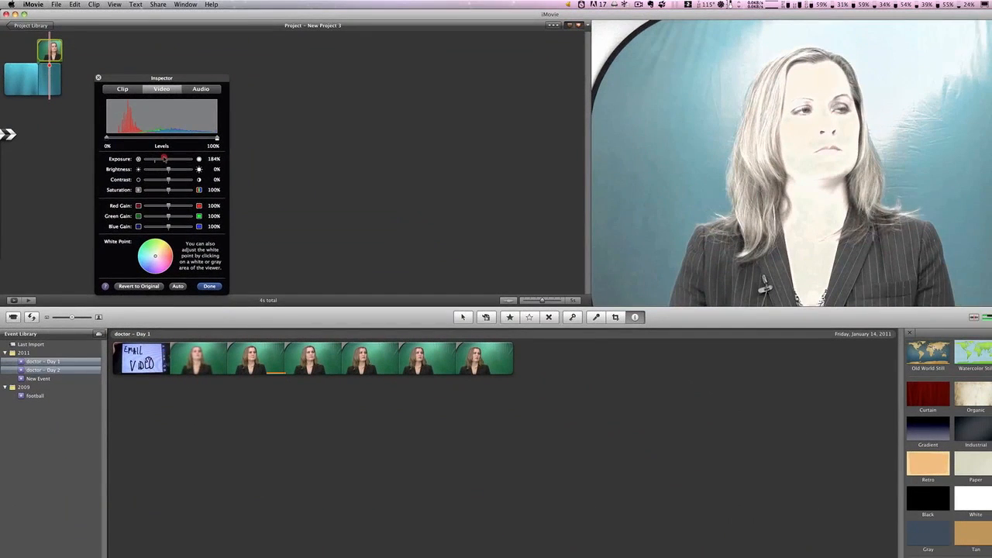
drag(165, 158, 153, 159)
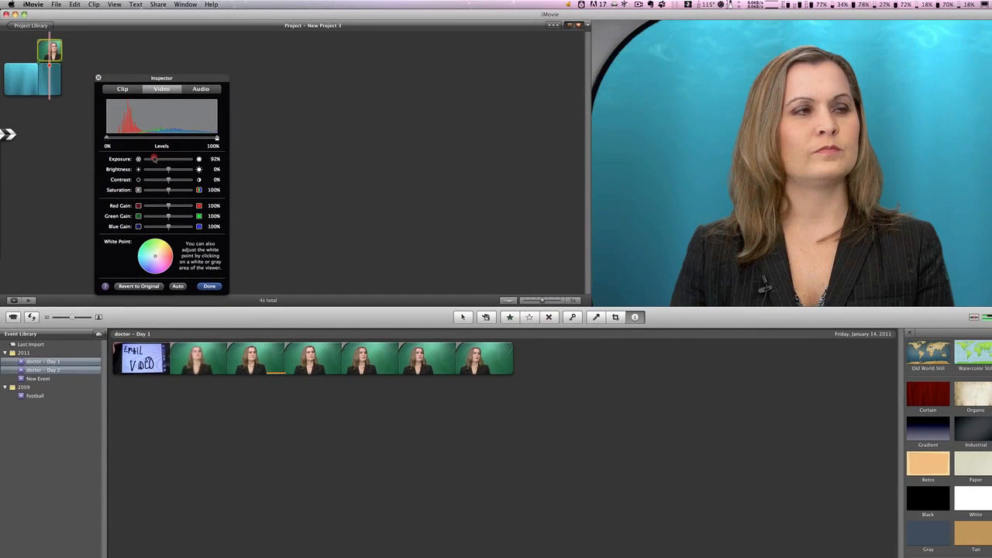
drag(155, 159, 152, 158)
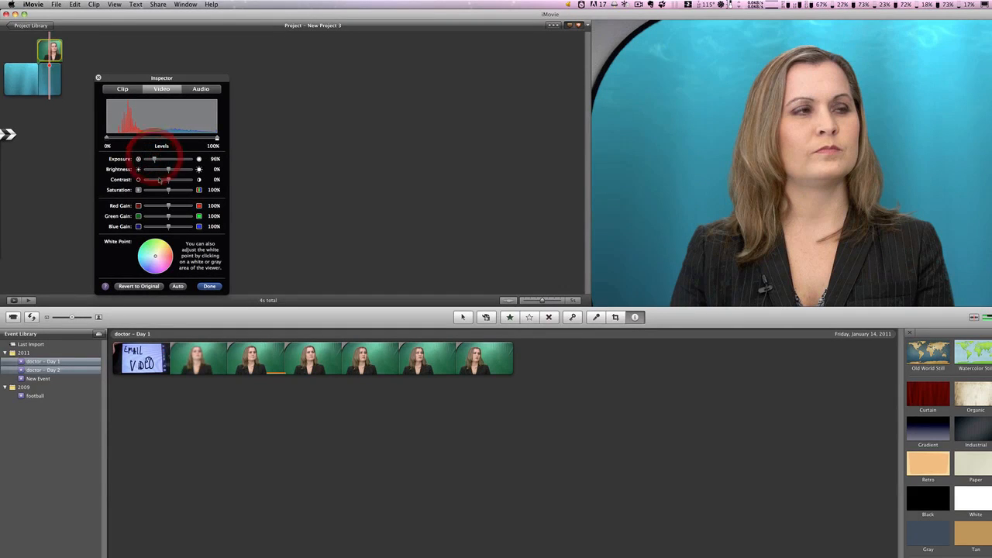
drag(168, 169, 163, 169)
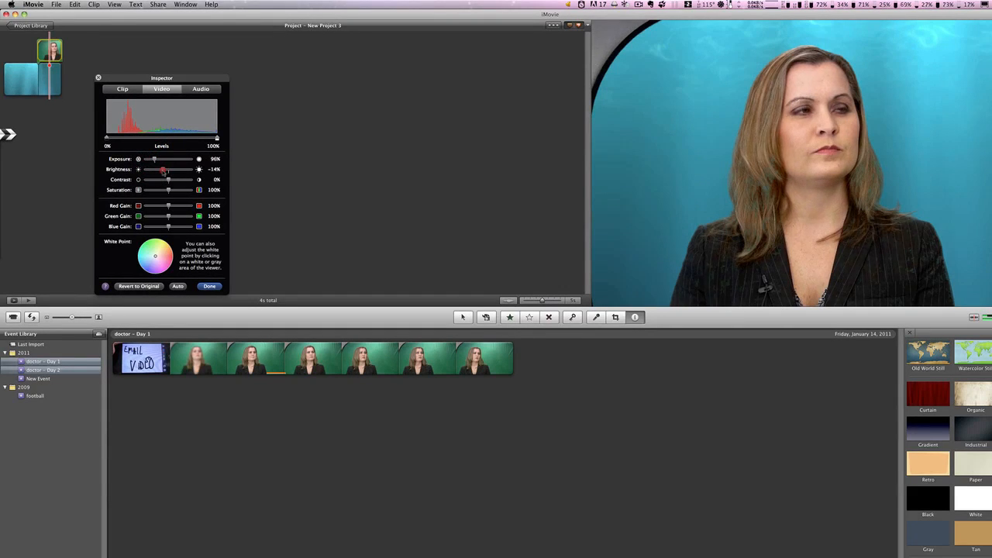
drag(163, 169, 167, 169)
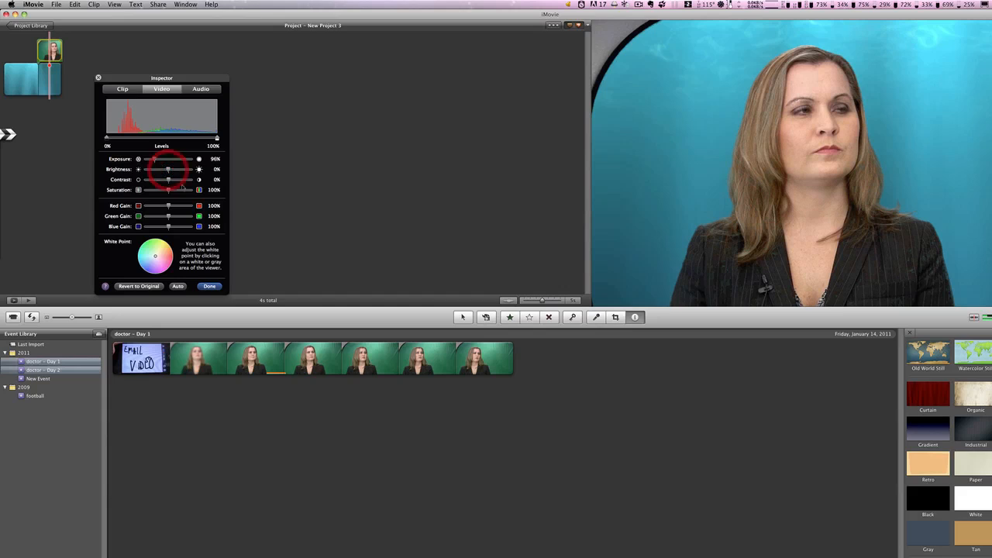